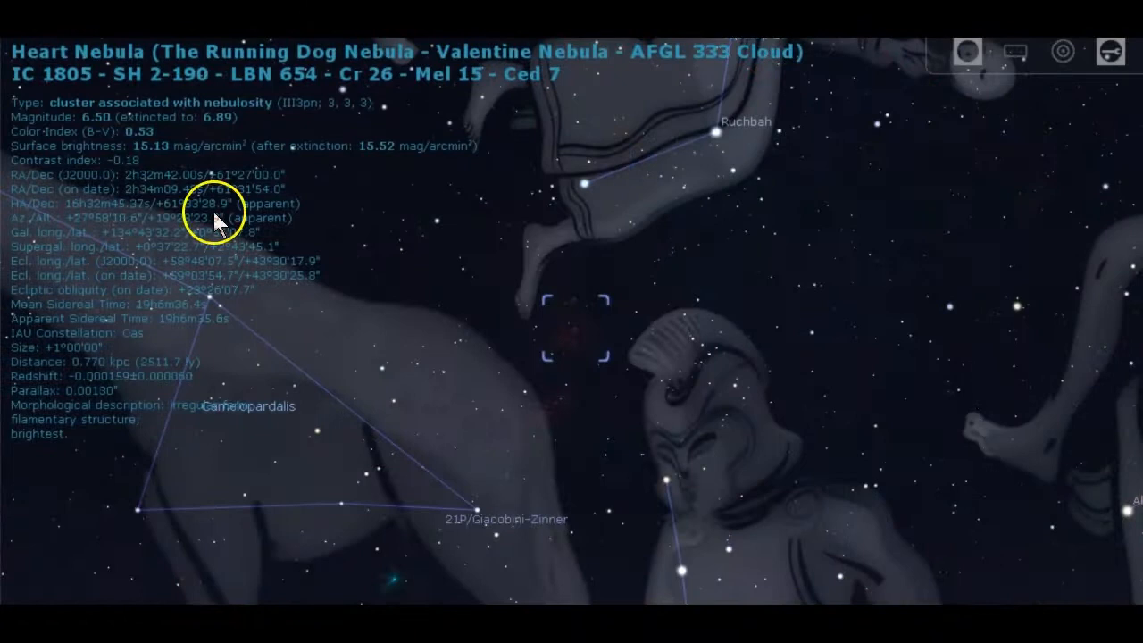
mouse_move(568, 384)
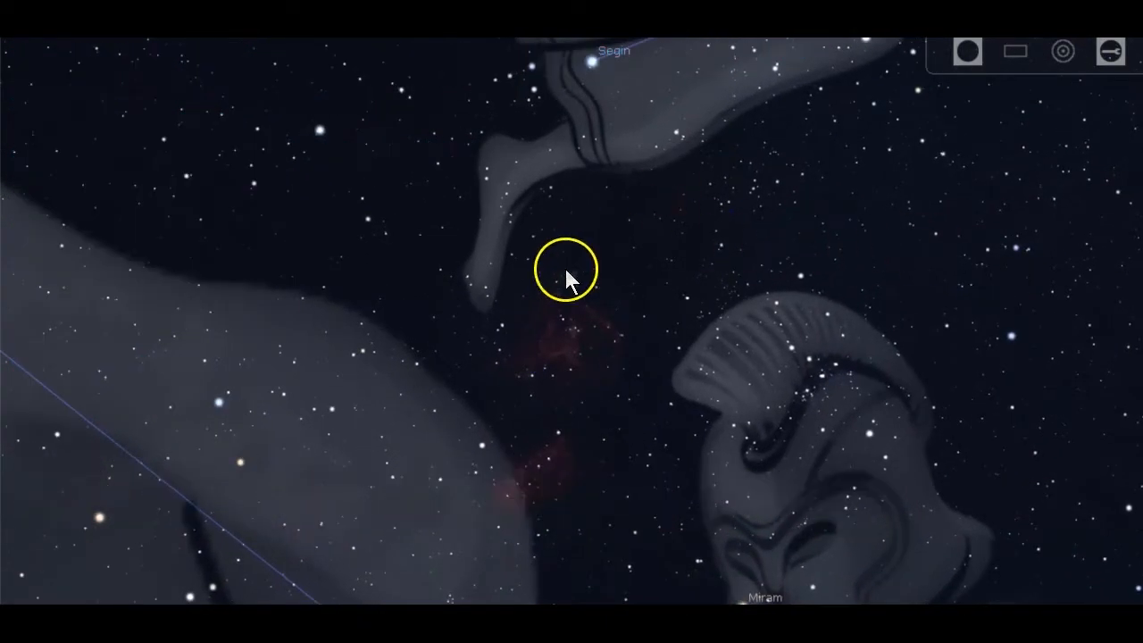
- Dismiss the Heart Nebula information text in Stellarium, leaving the close-up view
click(565, 271)
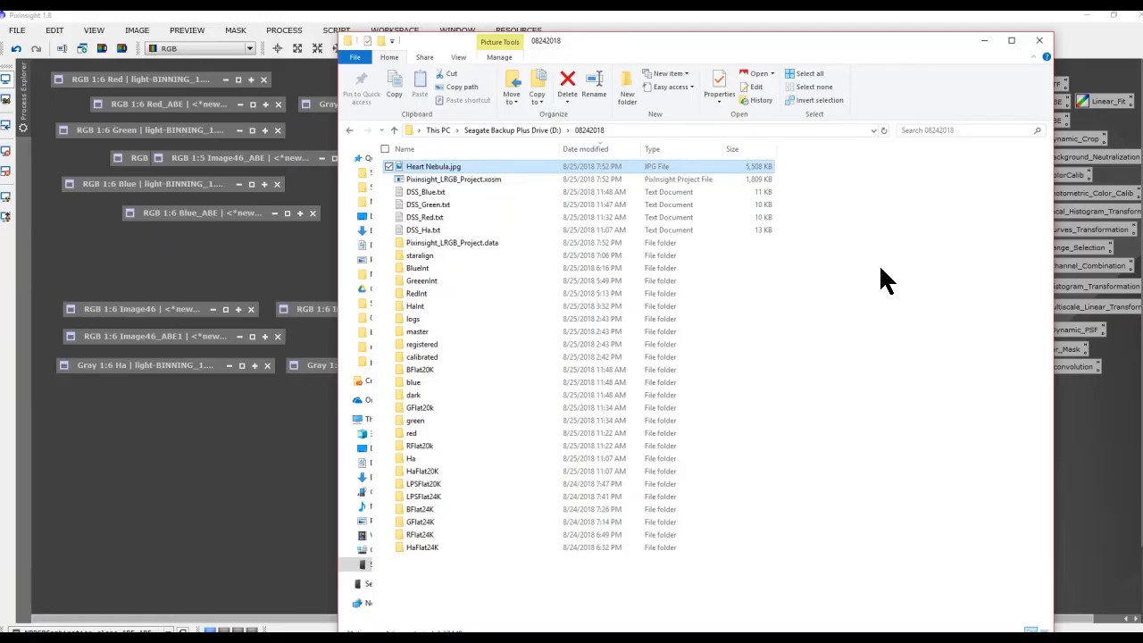
- Browse the HaFlat24K and blue folders, then enter the Ha folder of FIT light frames
click(421, 546)
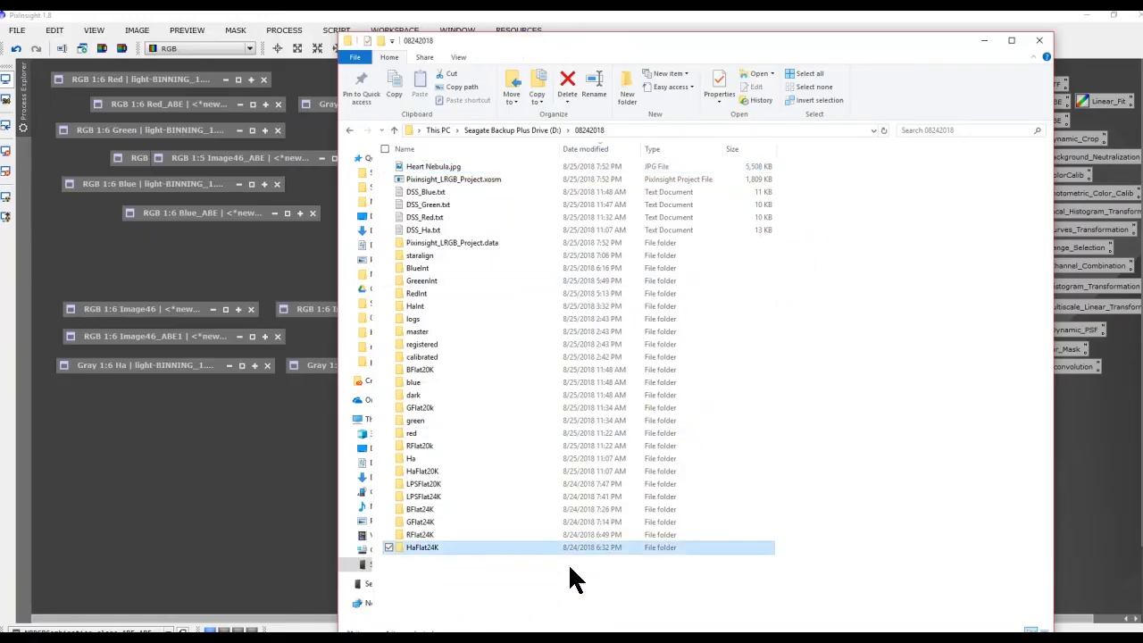
mouse_move(455, 550)
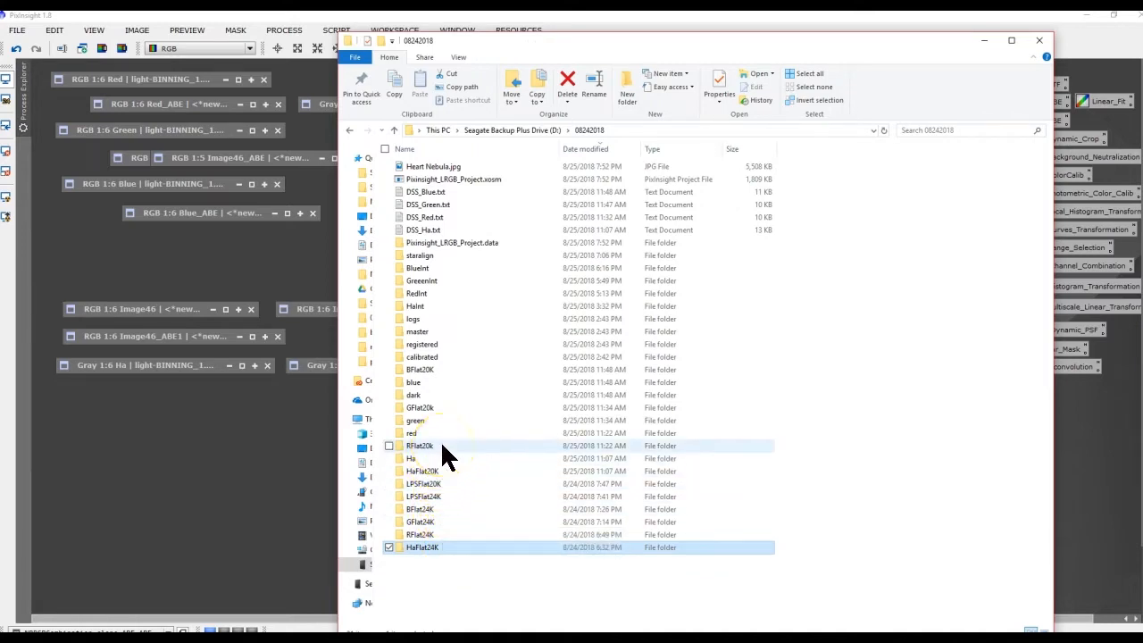
mouse_move(464, 497)
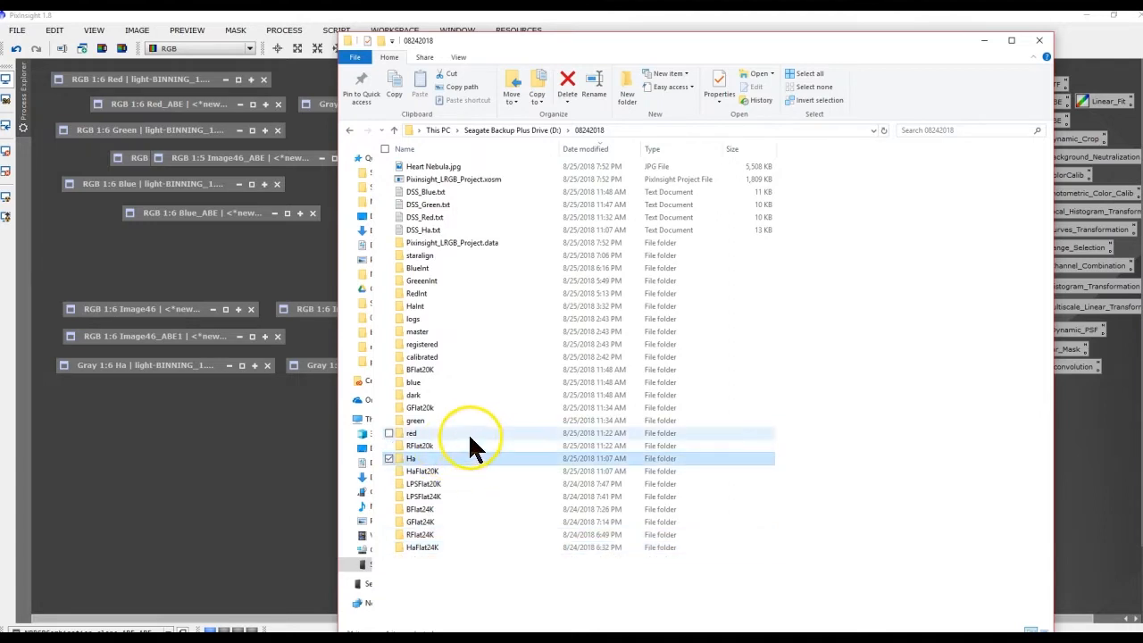
mouse_move(473, 443)
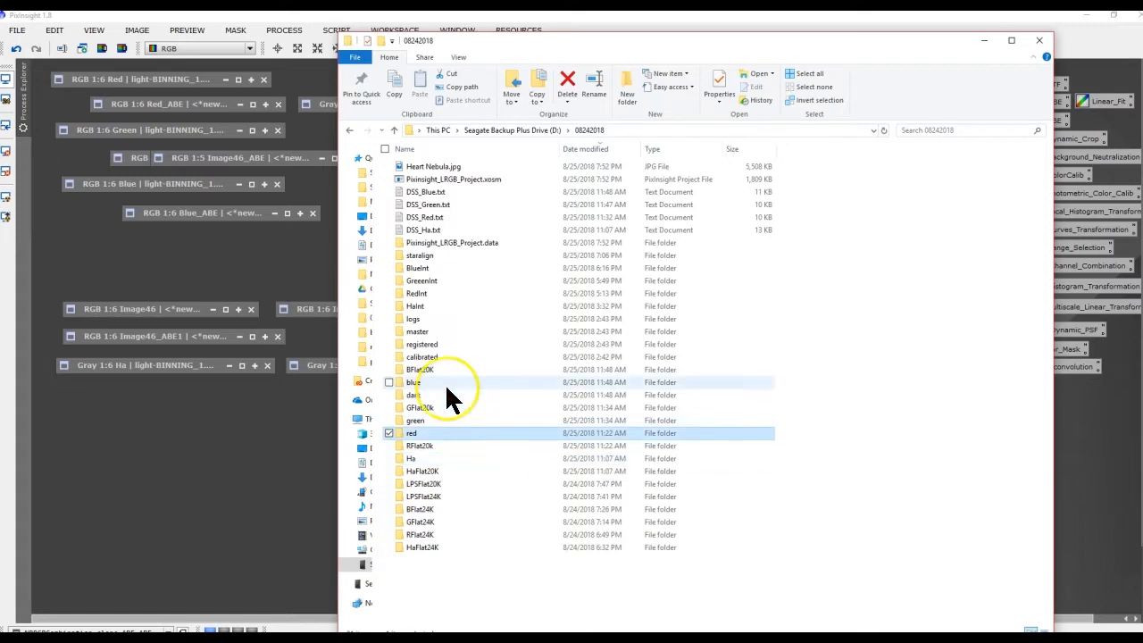
click(415, 419)
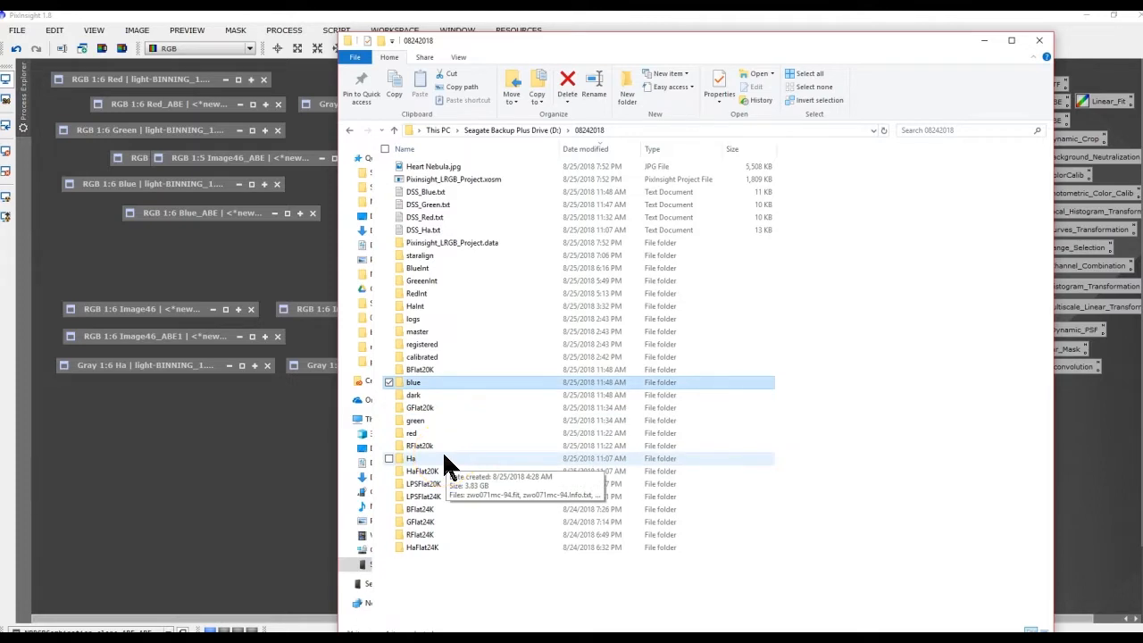
click(410, 457)
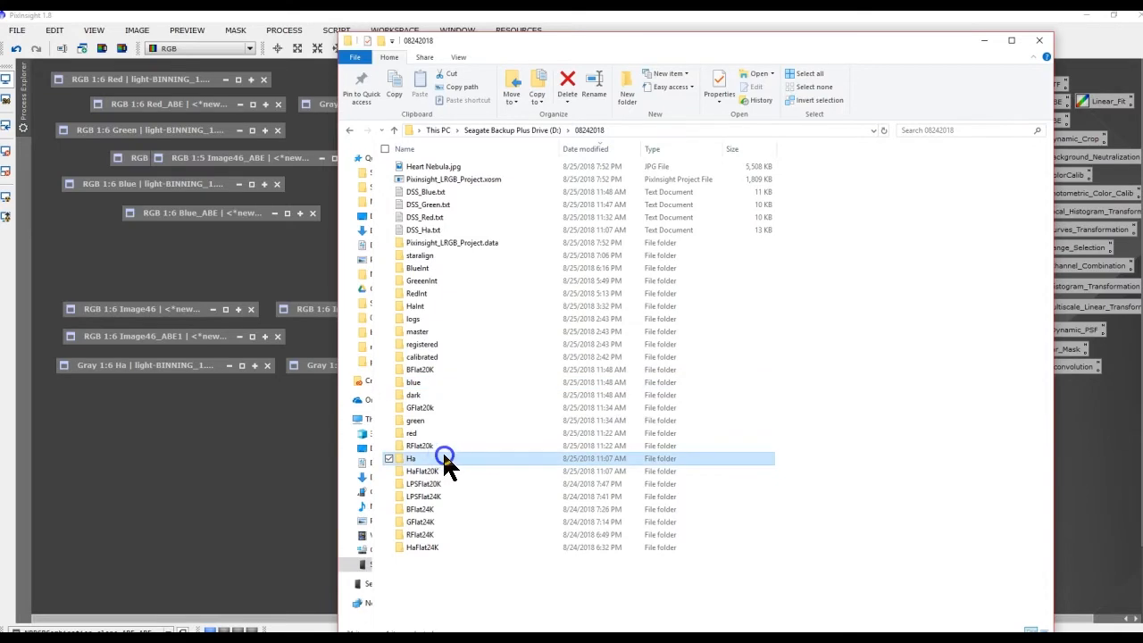
double_click(410, 457)
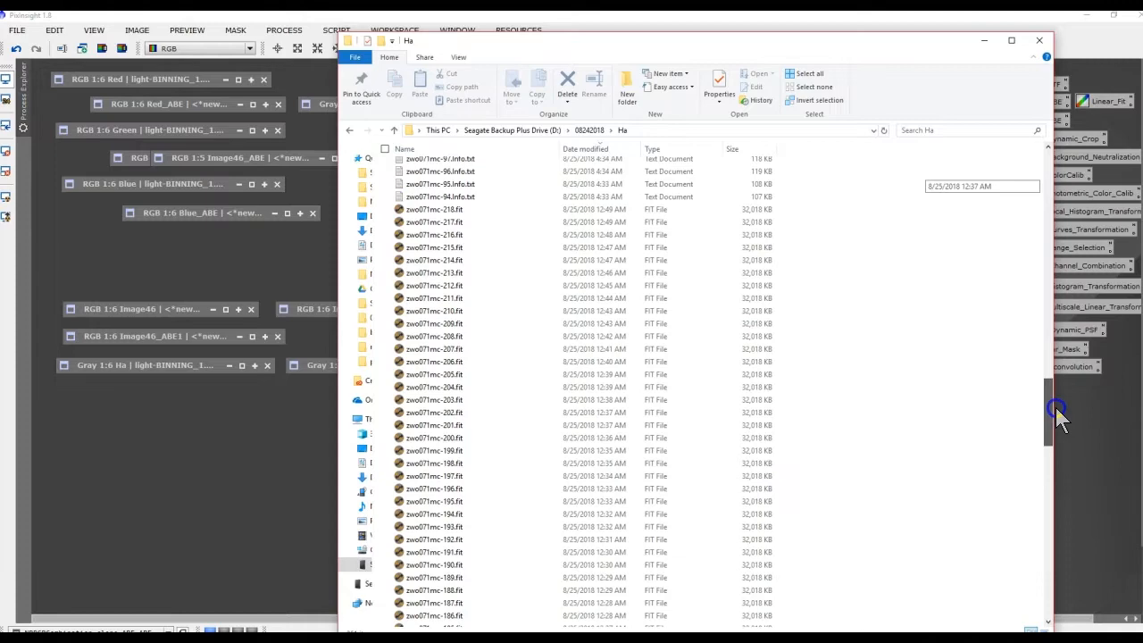
- Scroll through the Ha FIT files and leave File Explorer for the PixInsight workspace
drag(1057, 414, 1036, 557)
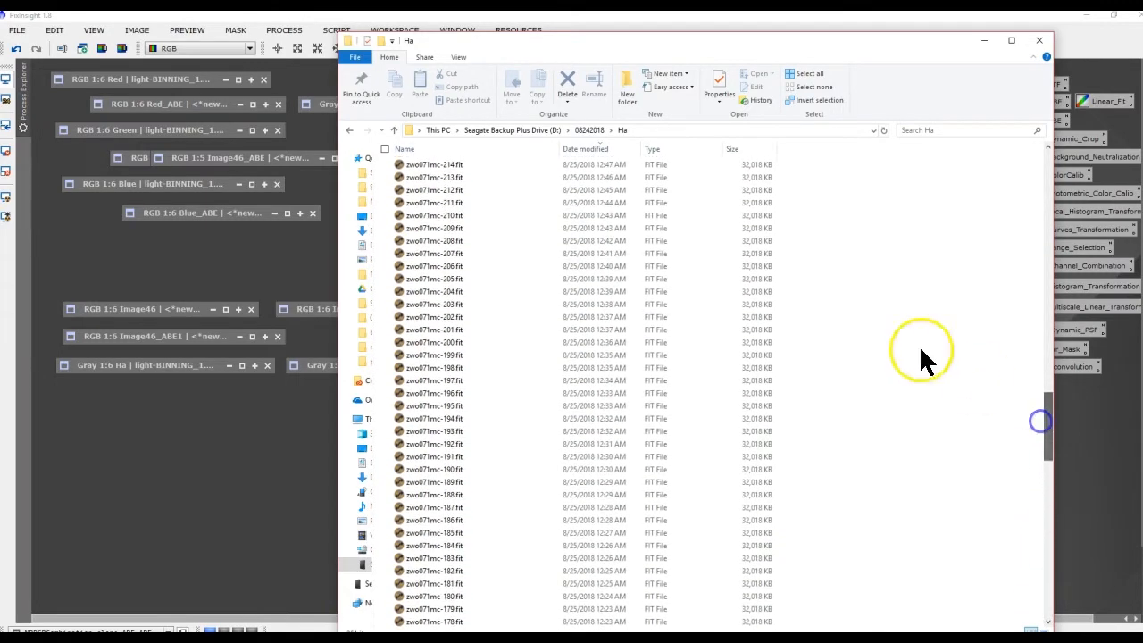
click(393, 130)
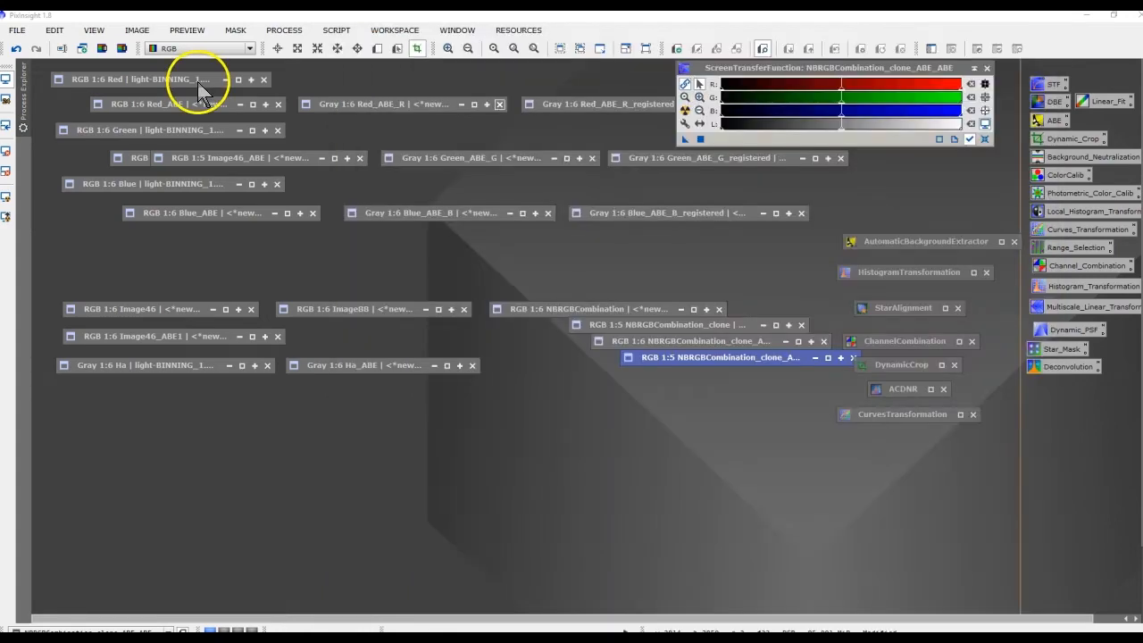
click(160, 78)
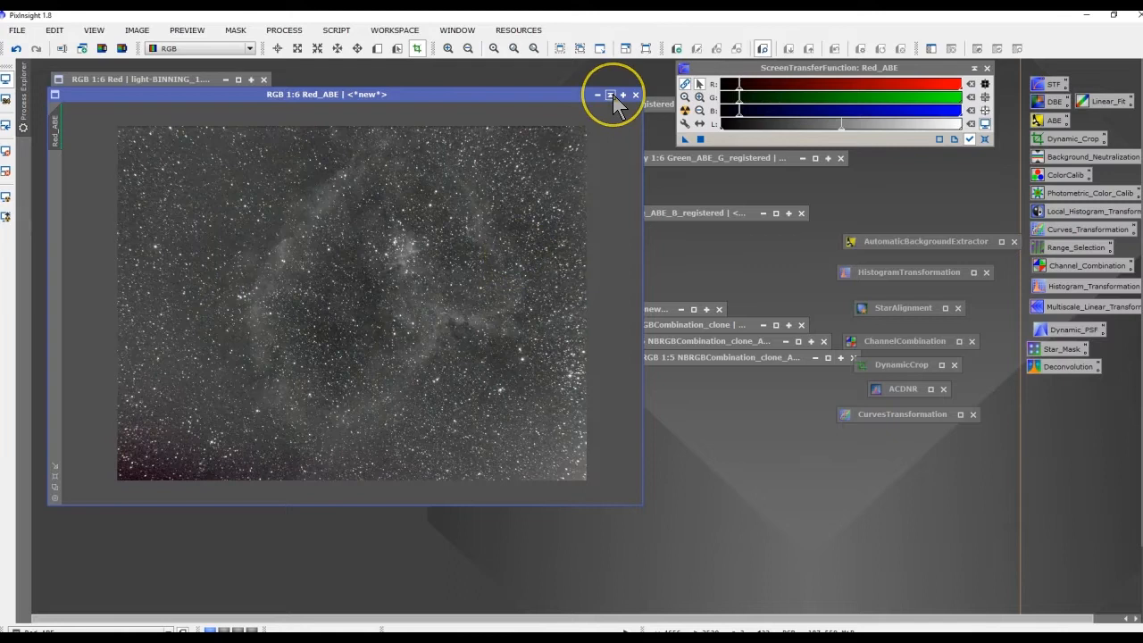
click(122, 48)
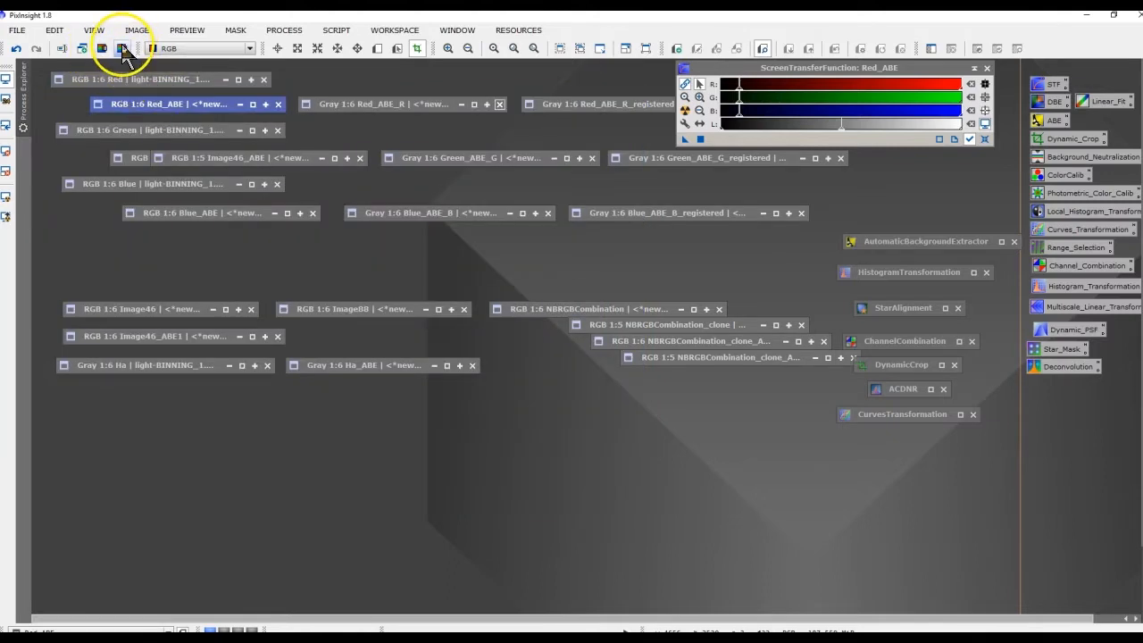
mouse_move(123, 48)
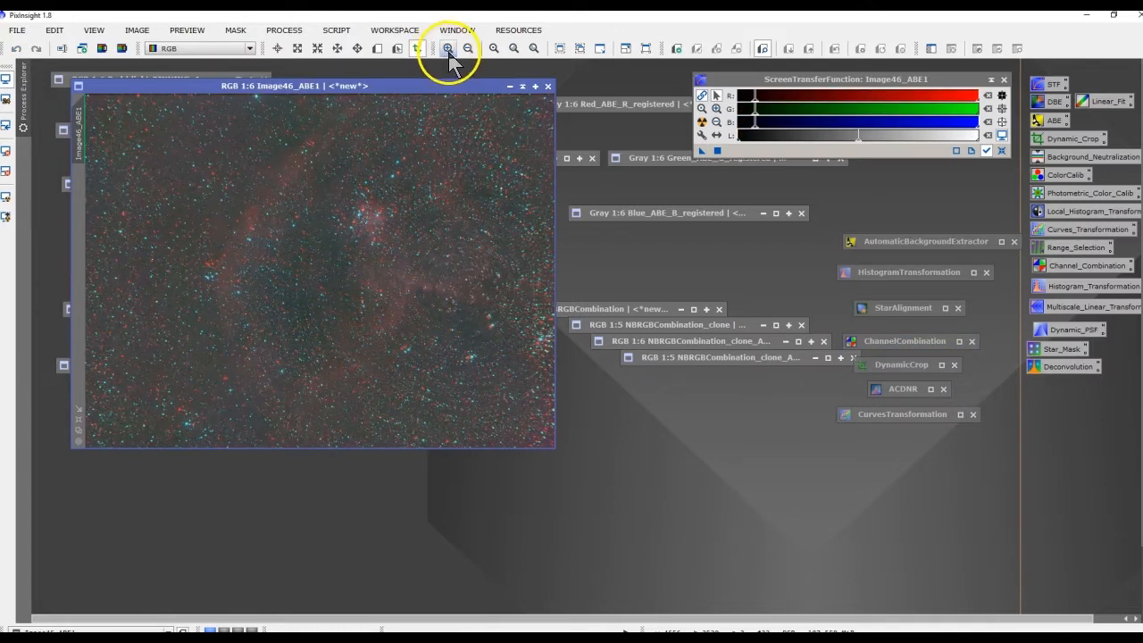
- Magnify the Image46_ABE1 Heart Nebula colour image to inspect star detail
click(446, 48)
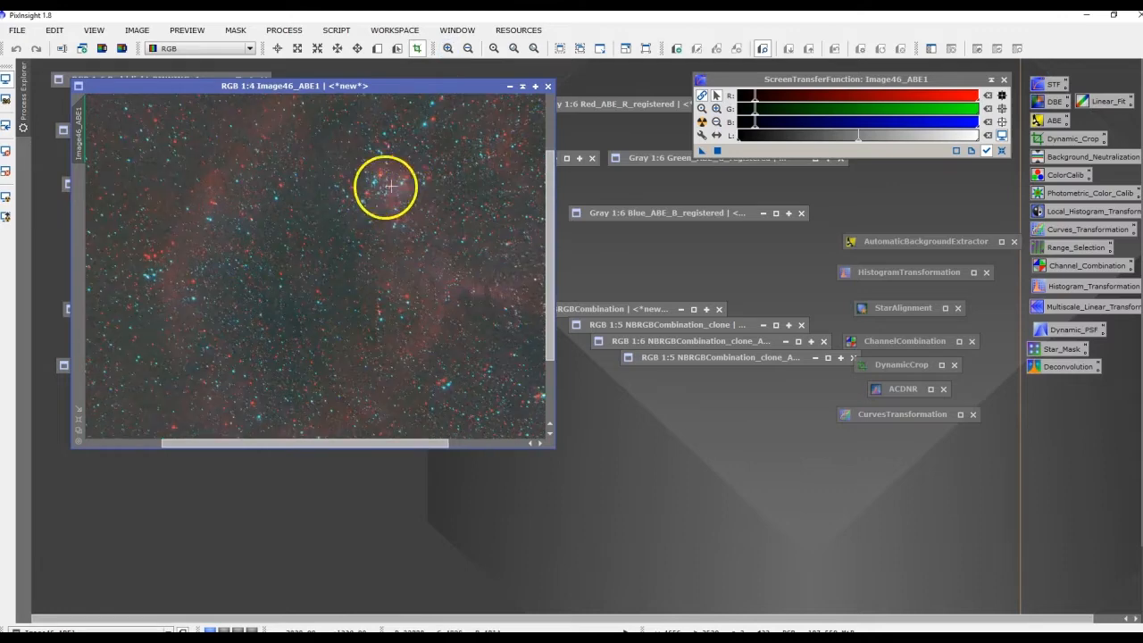
mouse_move(400, 221)
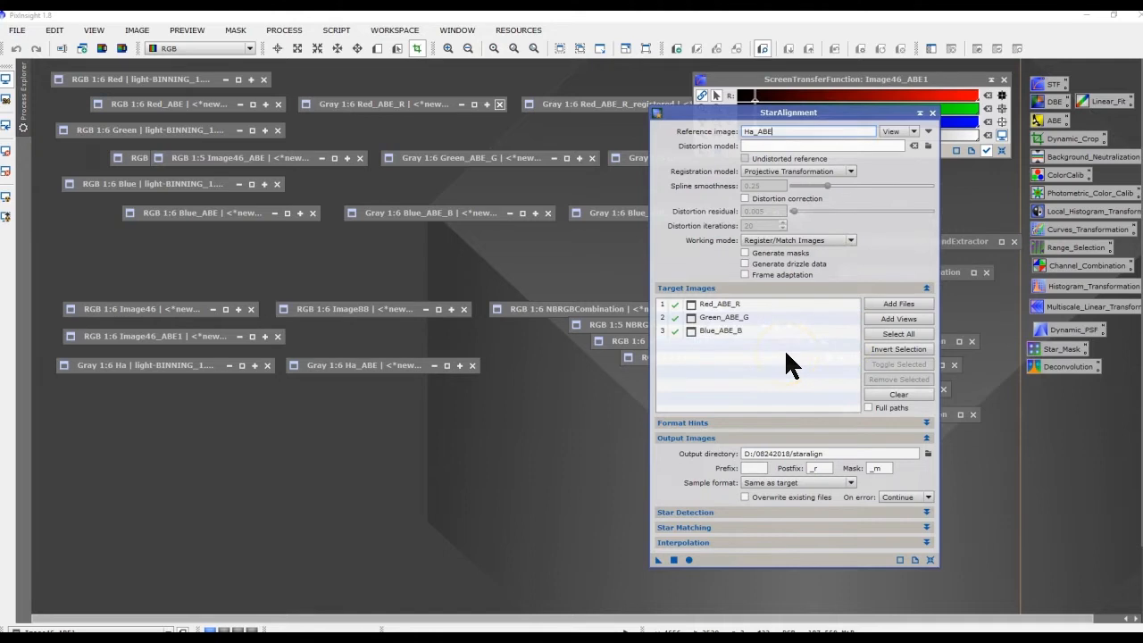
mouse_move(473, 136)
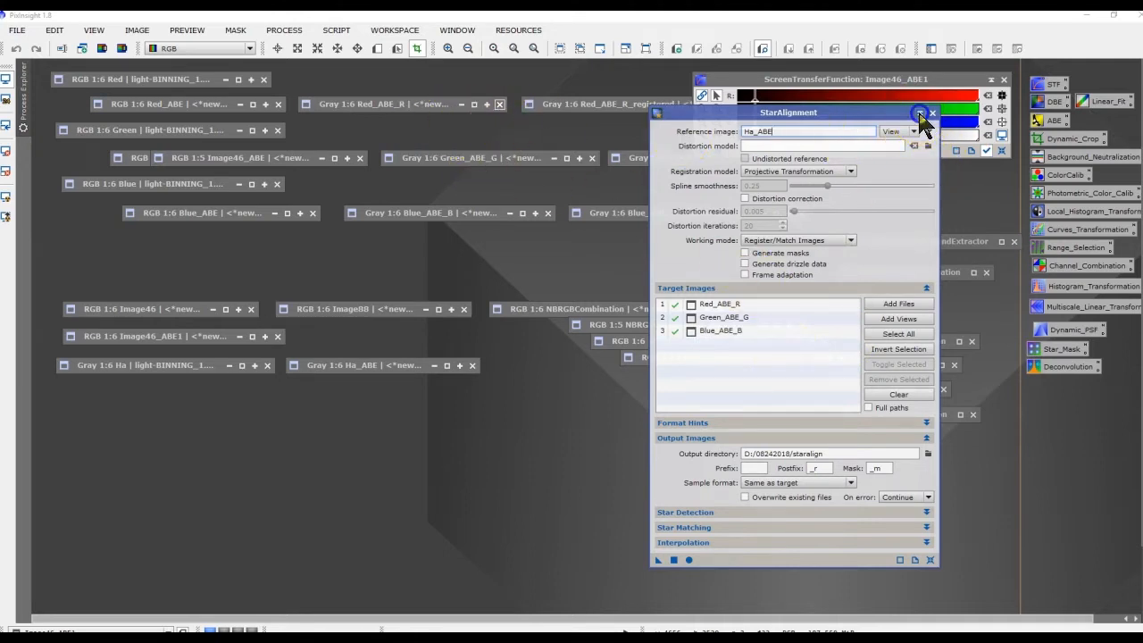
- Close the StarAlignment settings and make Red_ABE_R_registered the active image
click(917, 112)
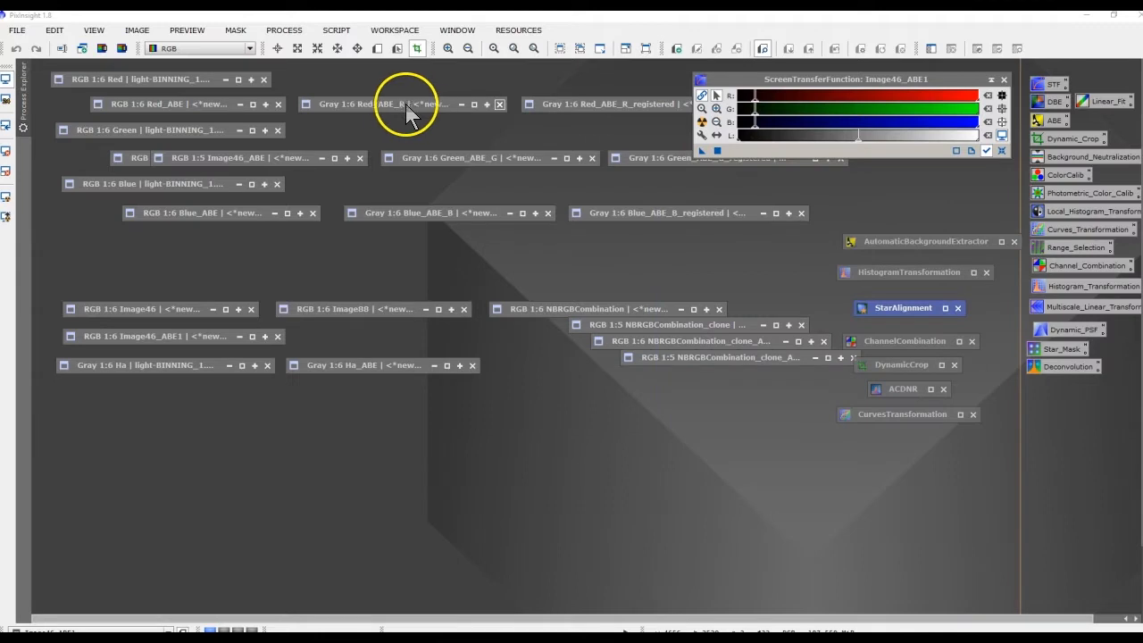
mouse_move(660, 107)
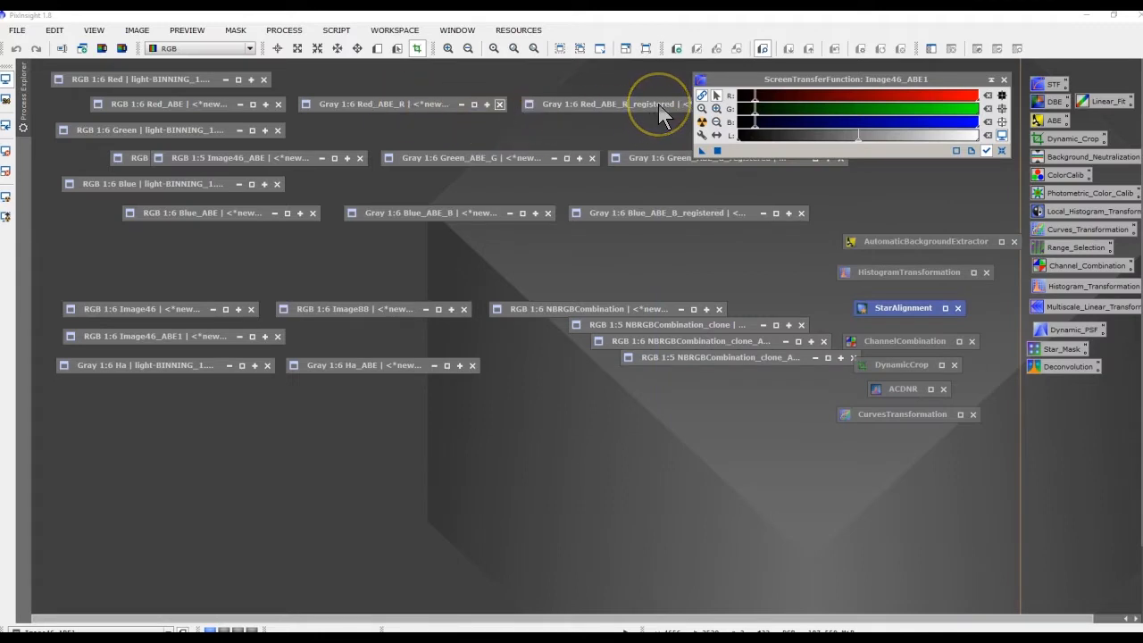
click(633, 103)
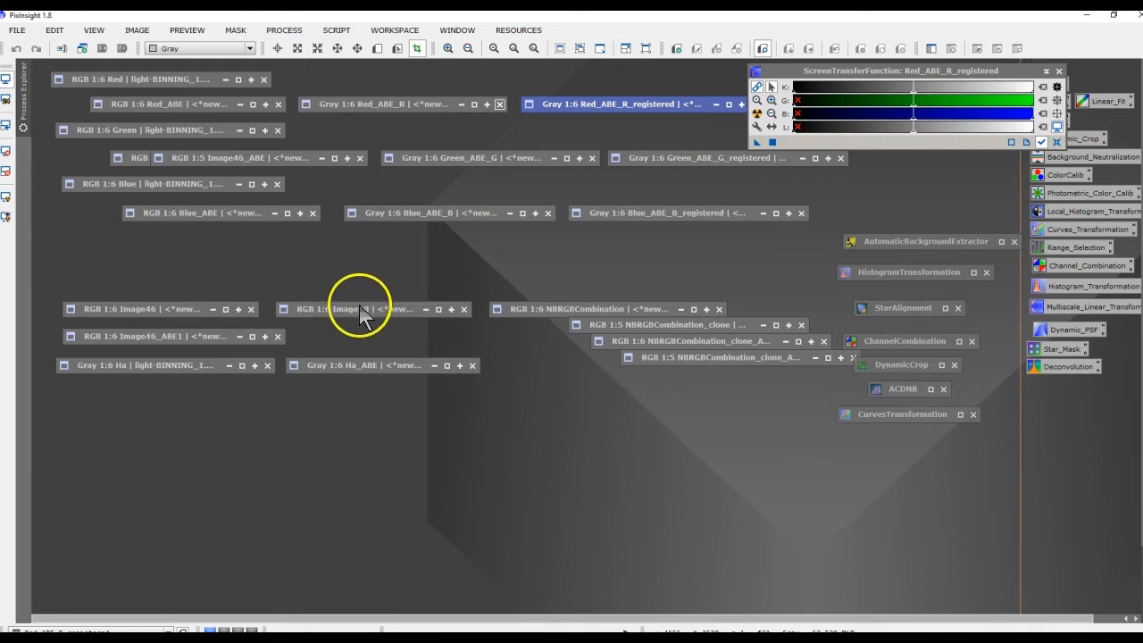
- Restore the aligned RGB image Image60 showing the nebula's coloured misalignment fringes
click(357, 309)
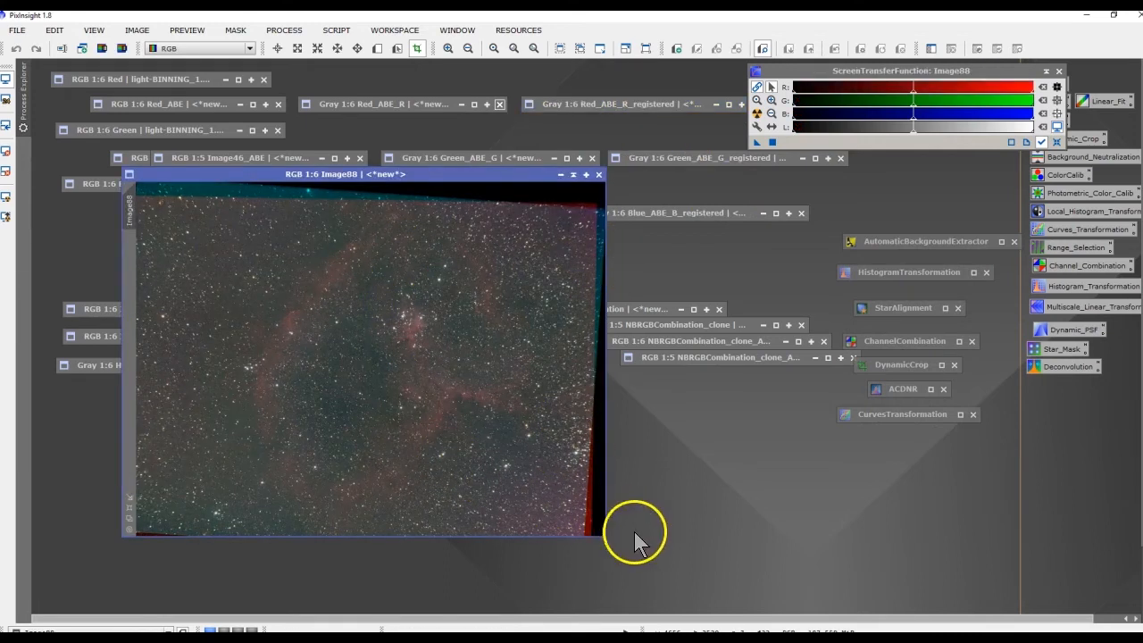
mouse_move(230, 193)
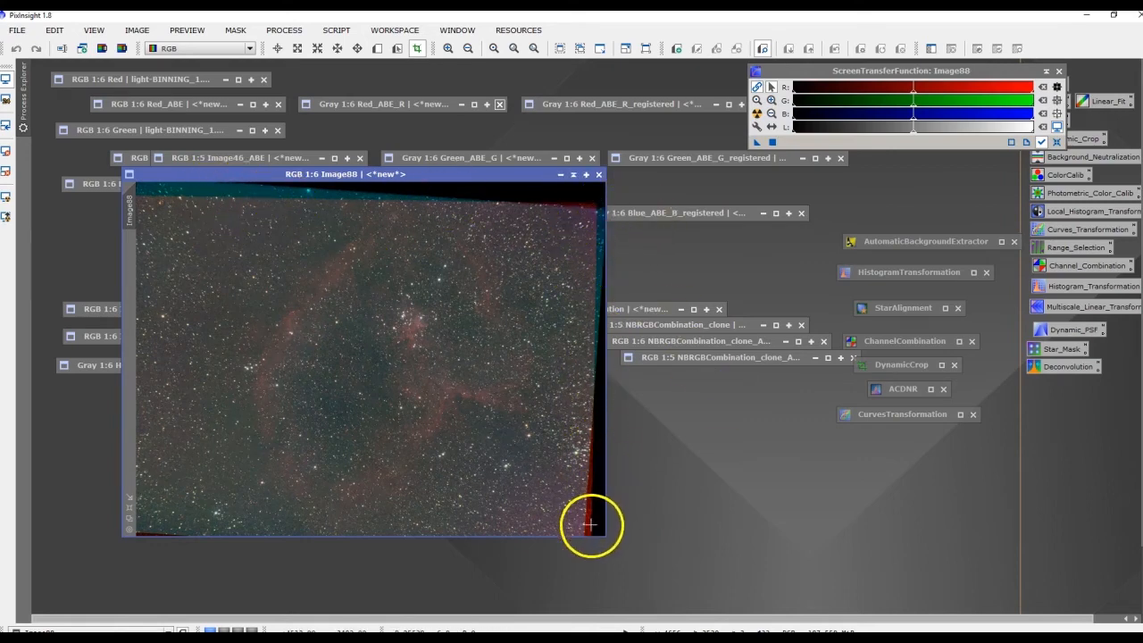
mouse_move(562, 274)
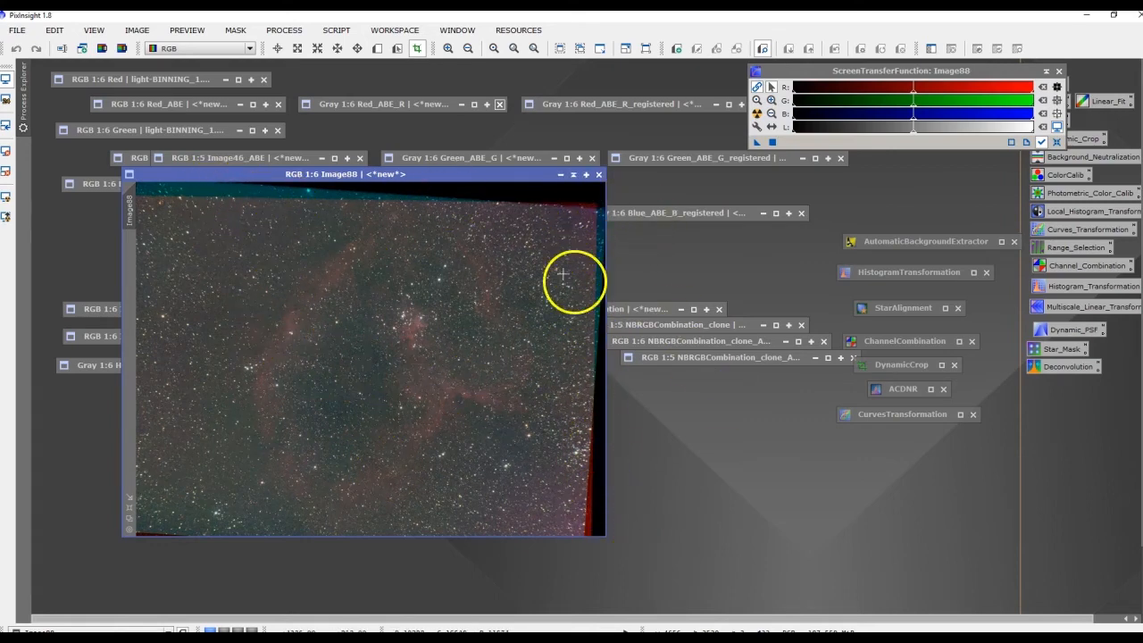
mouse_move(423, 239)
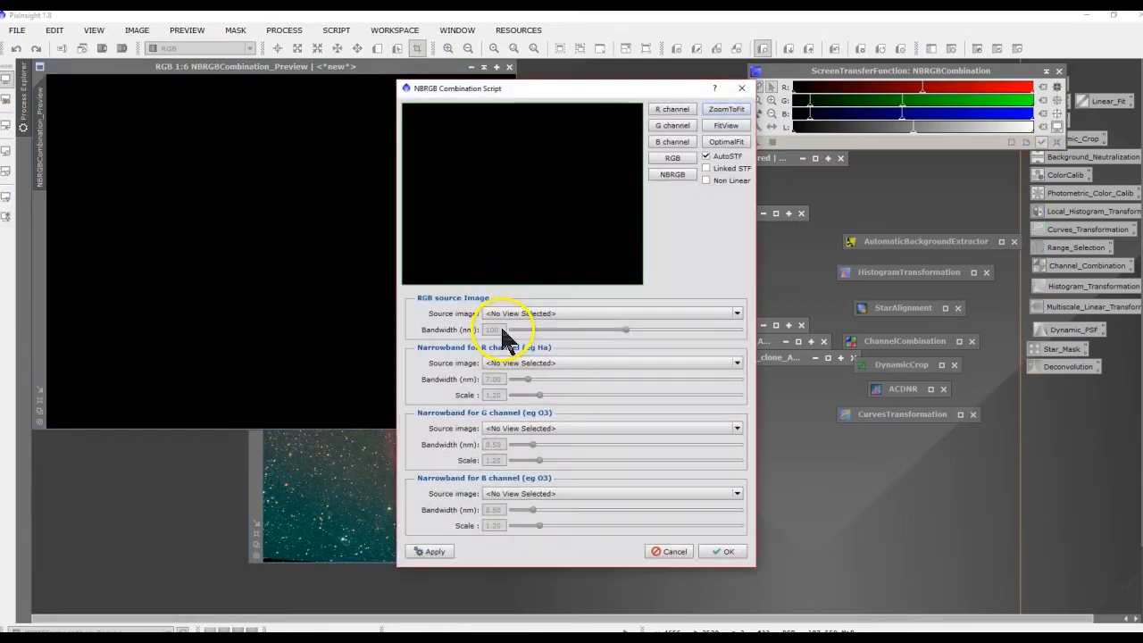
mouse_move(593, 320)
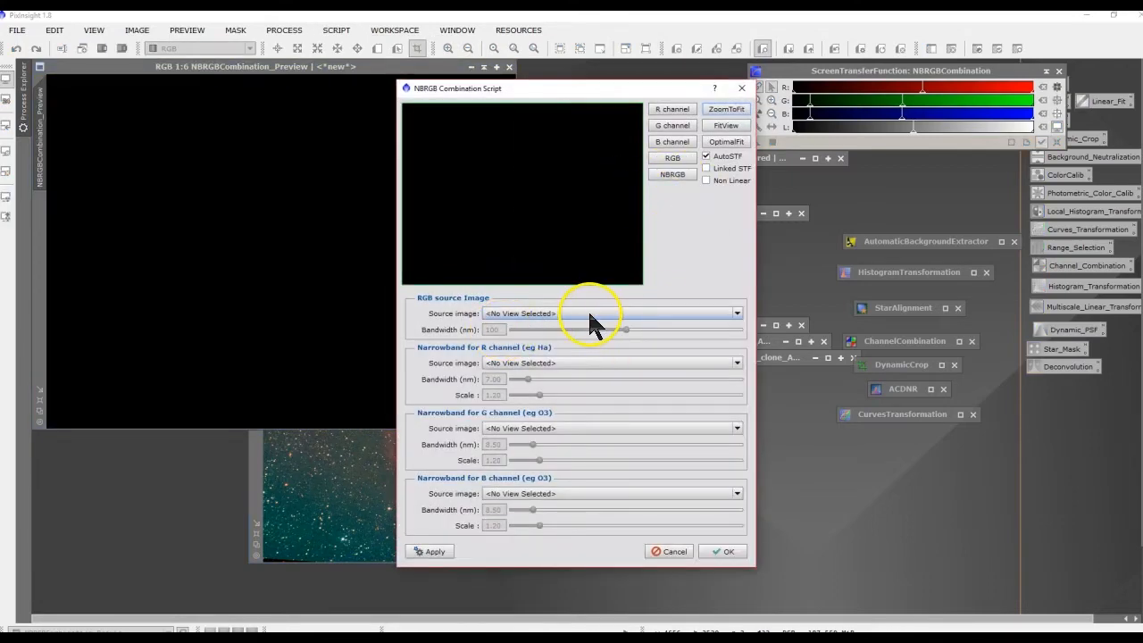
mouse_move(554, 369)
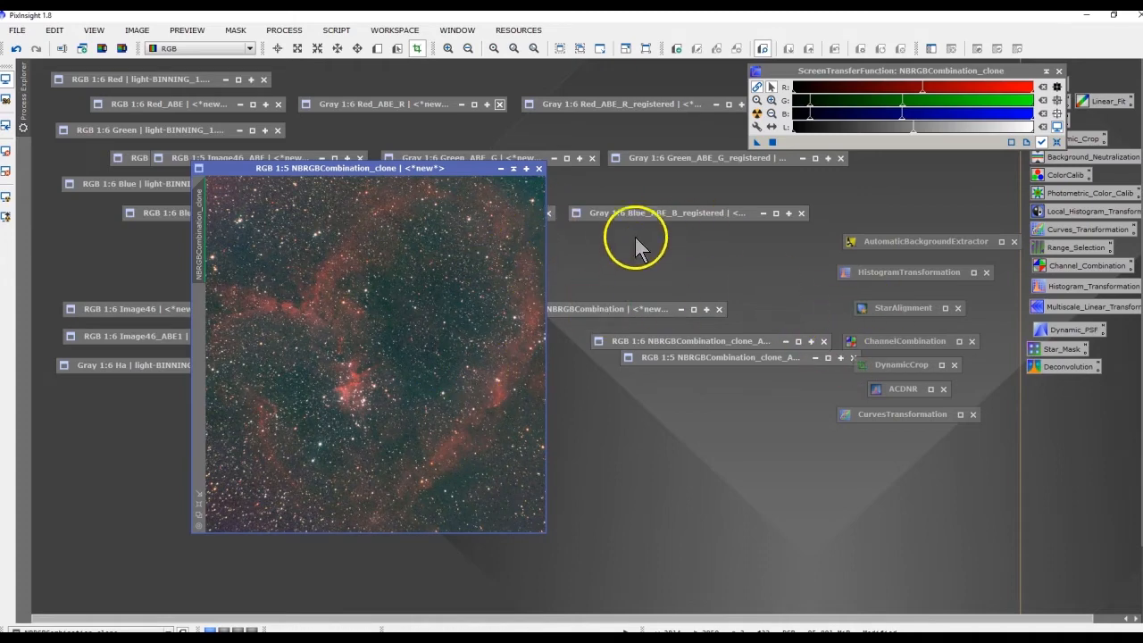
- Iconise NBRGBCombination_clone, review the ACDNR denoise settings and close them
click(514, 167)
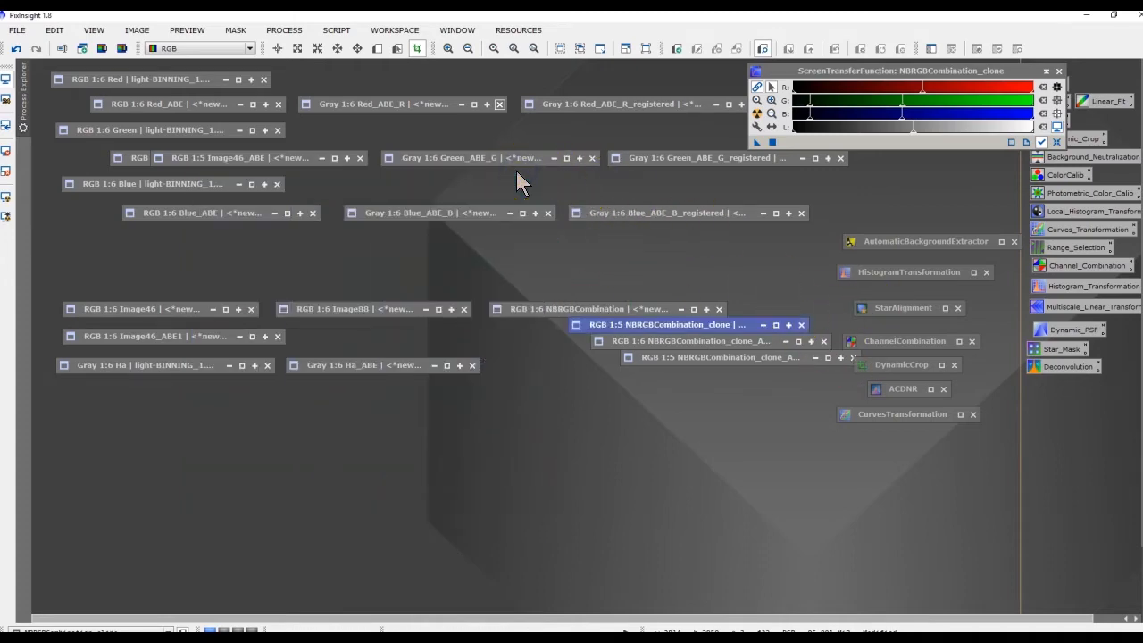
click(902, 389)
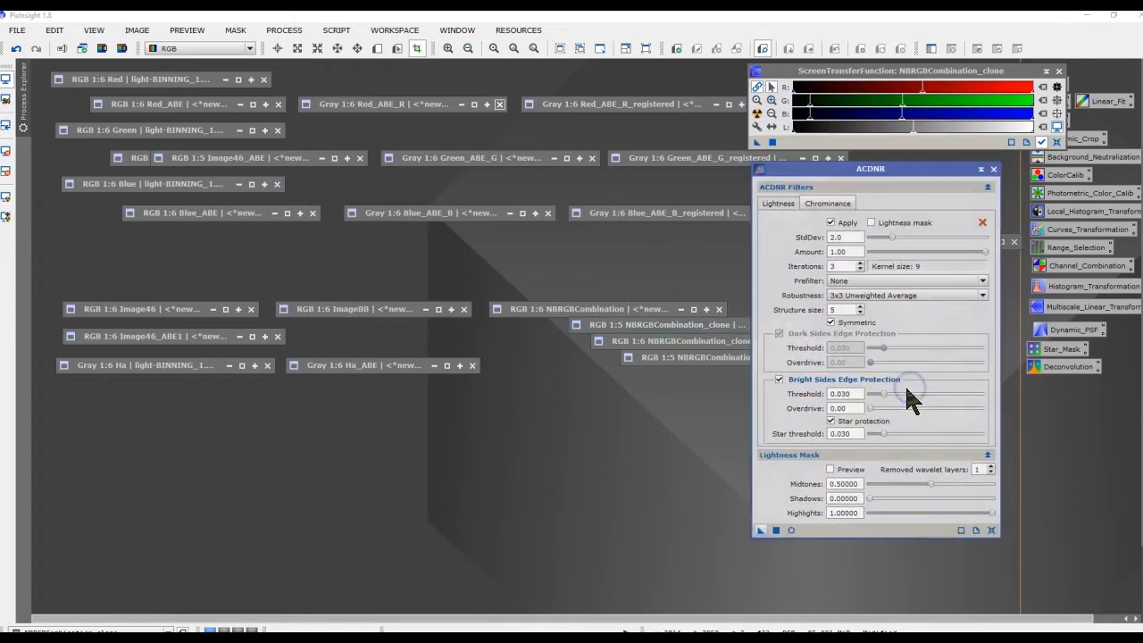
mouse_move(932, 222)
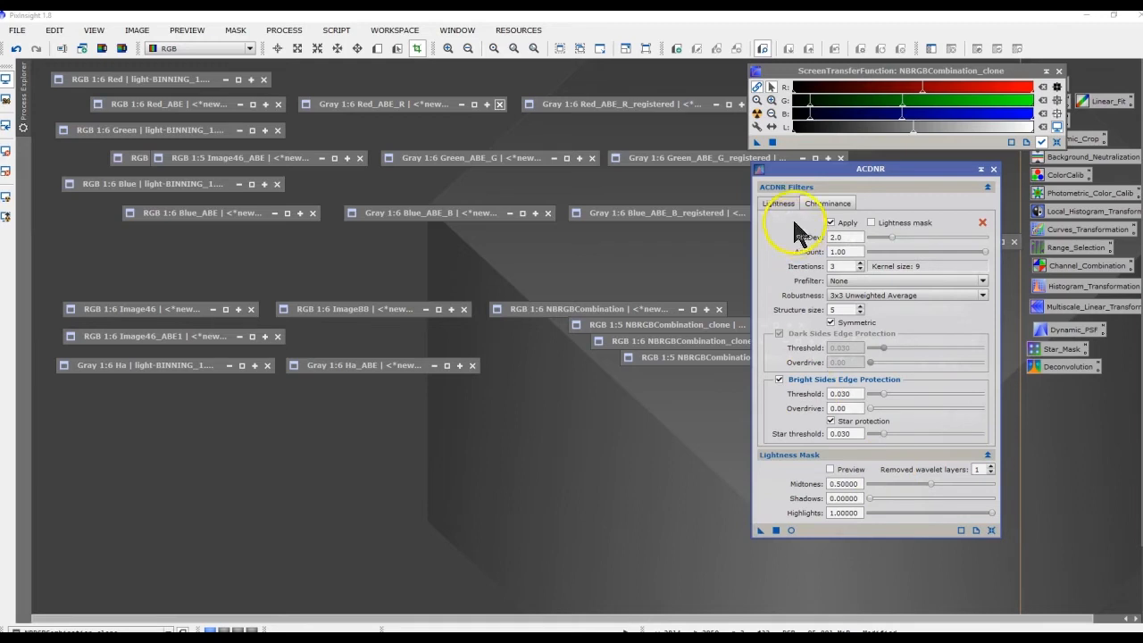
click(824, 204)
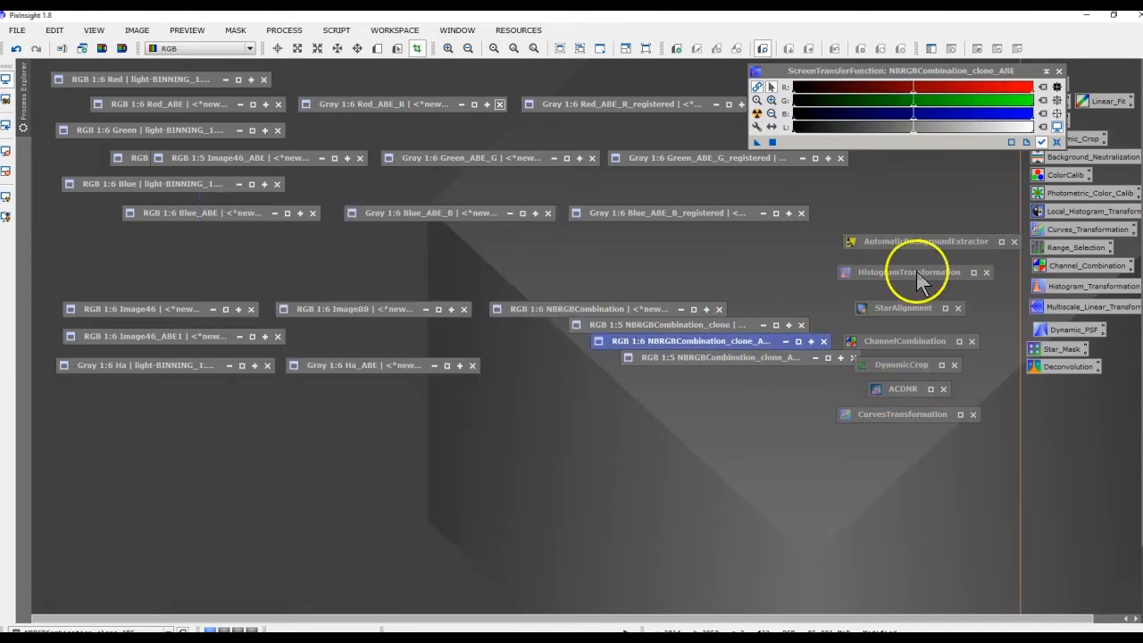
- Bring up HistogramTransformation for NBRGBCombination_clone_ABE, showing its RGB histograms
click(906, 271)
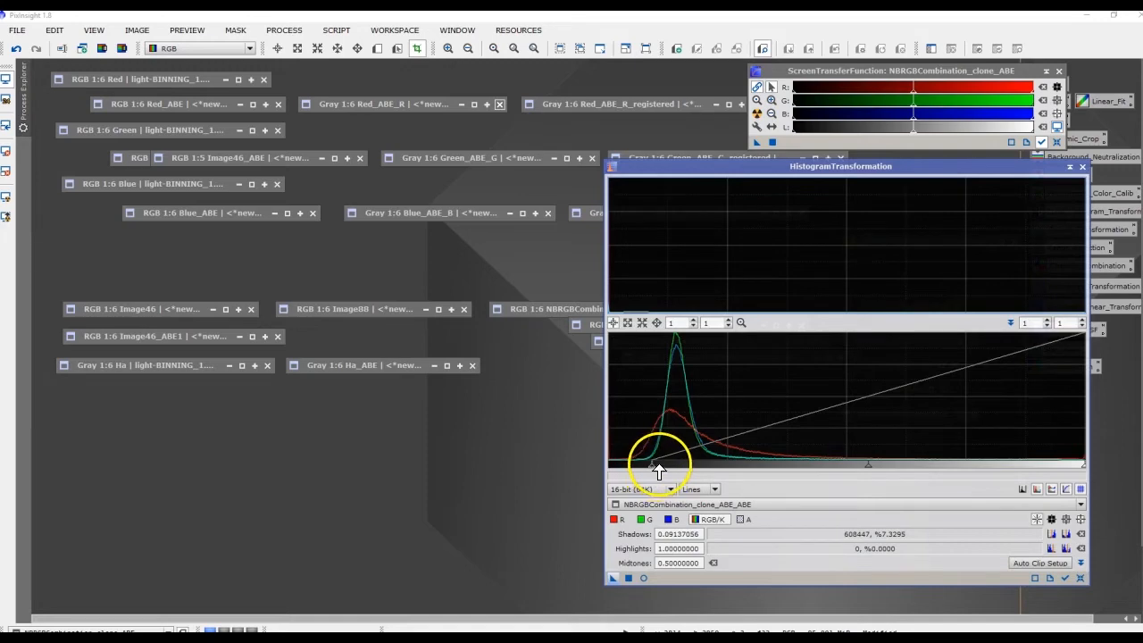
mouse_move(662, 482)
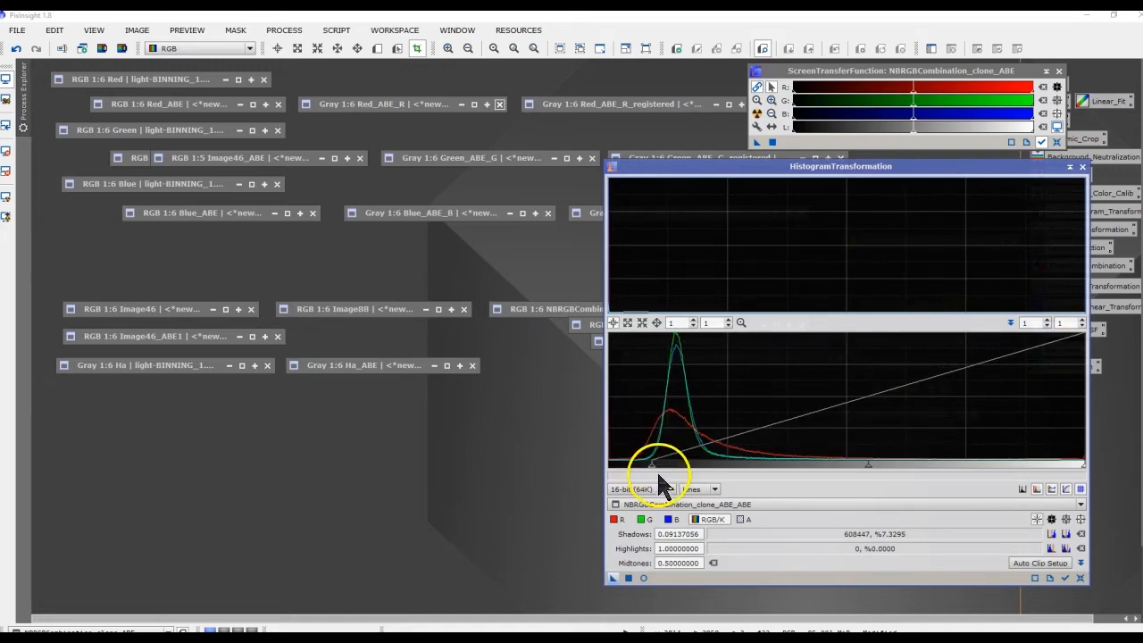